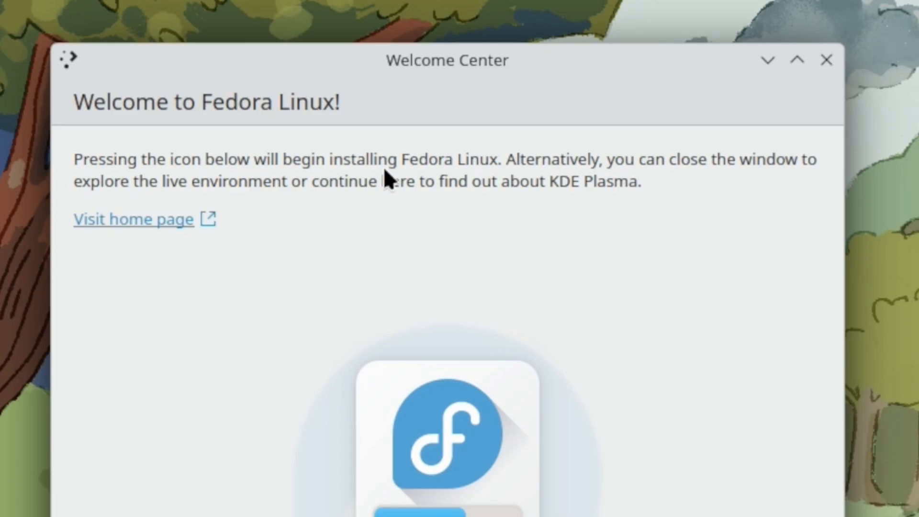
mouse_move(557, 186)
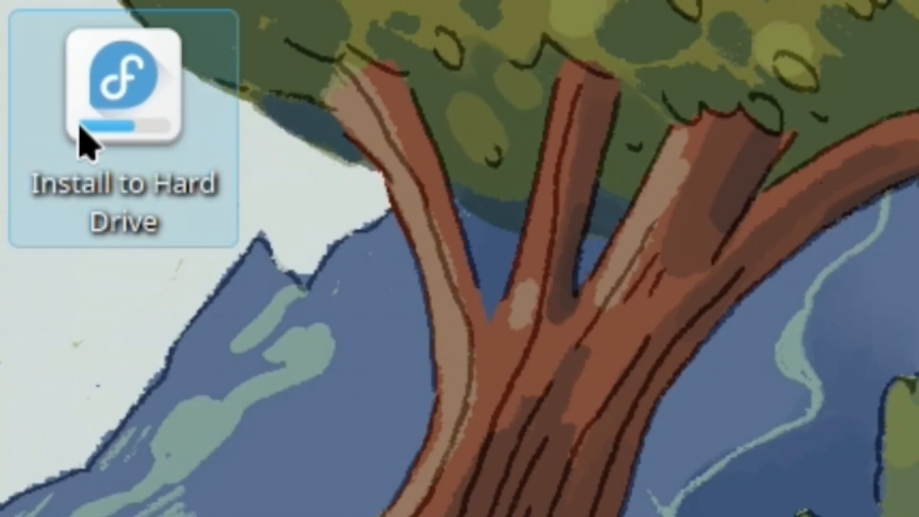
Launch the Fedora installer from the Install to Hard Drive desktop icon.
double_click(122, 84)
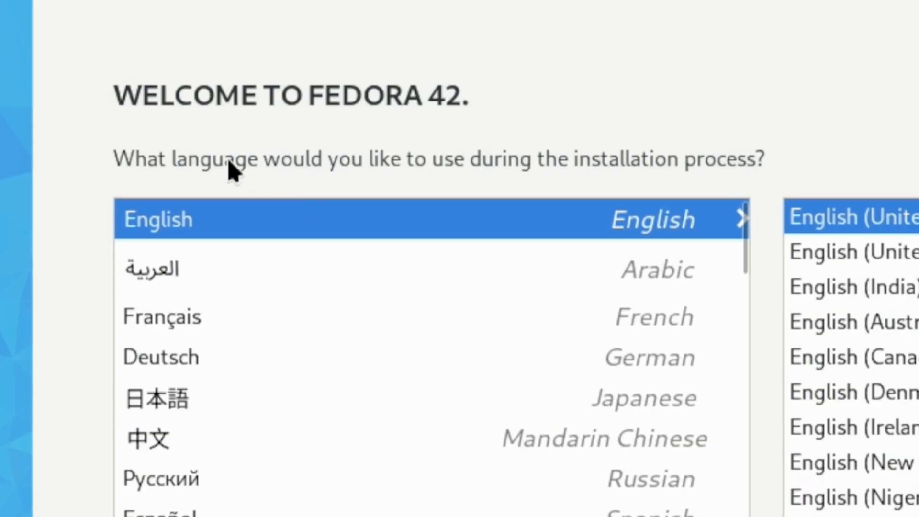
mouse_move(603, 235)
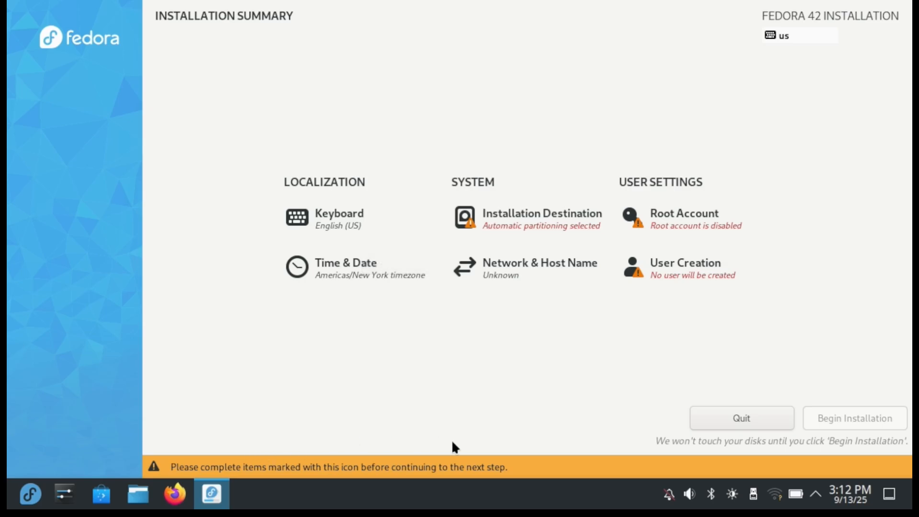
mouse_move(522, 261)
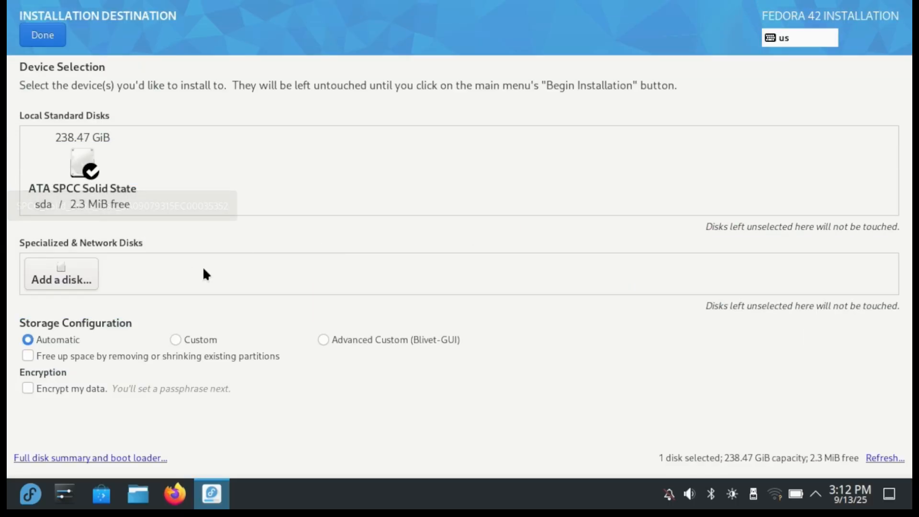
mouse_move(138, 234)
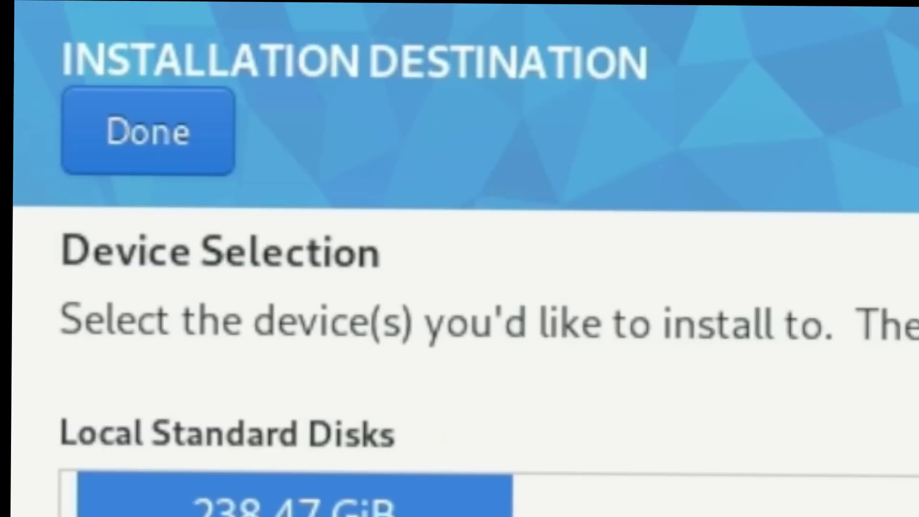
Confirm the 238.47 GiB solid-state disk as destination and reclaim all its space.
click(147, 136)
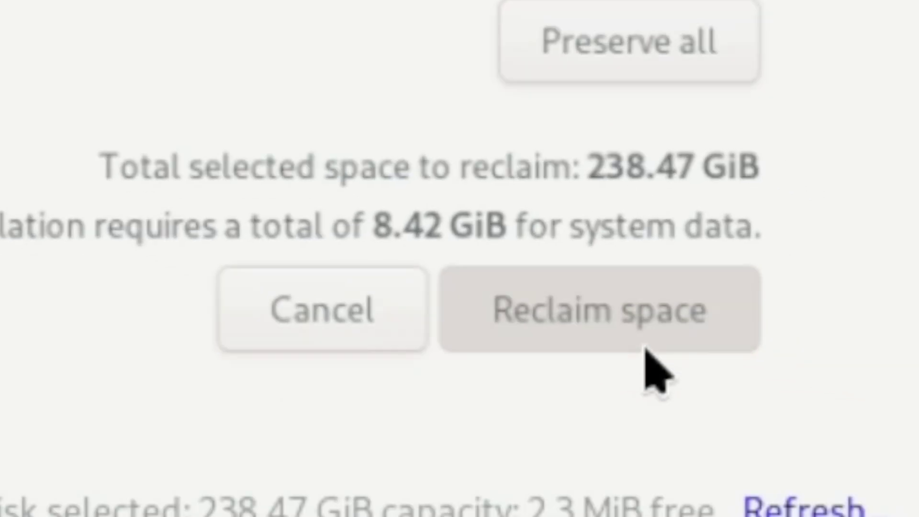
click(601, 310)
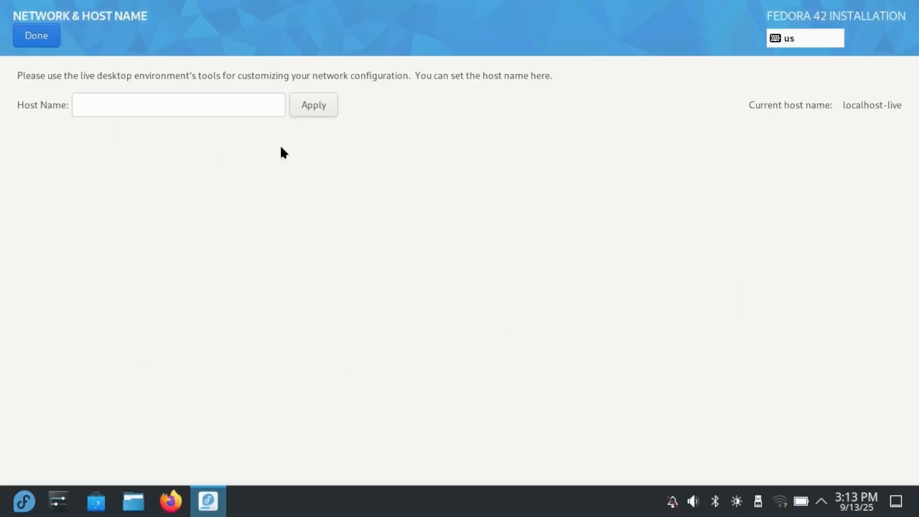
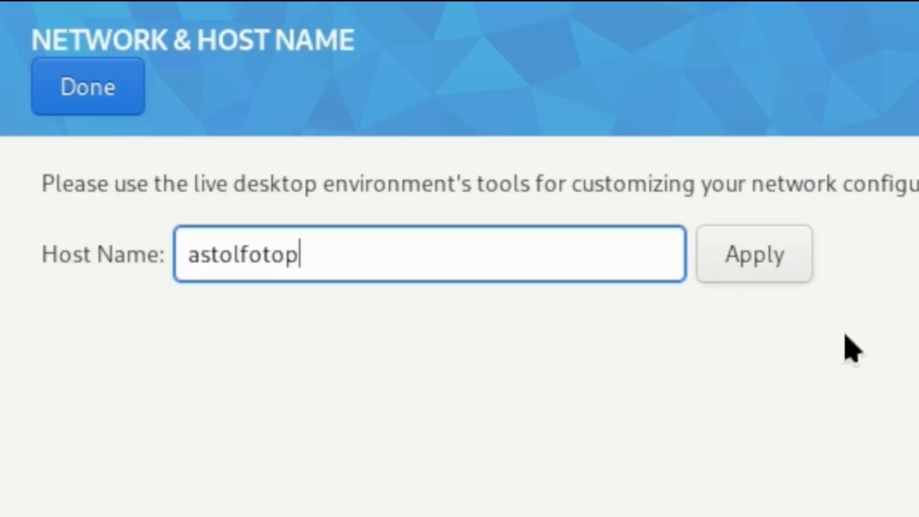
mouse_move(812, 443)
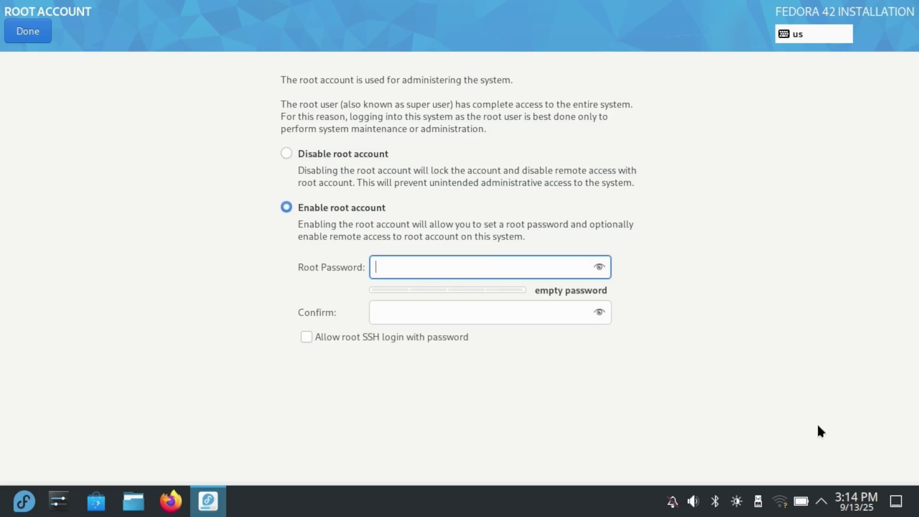
click(29, 31)
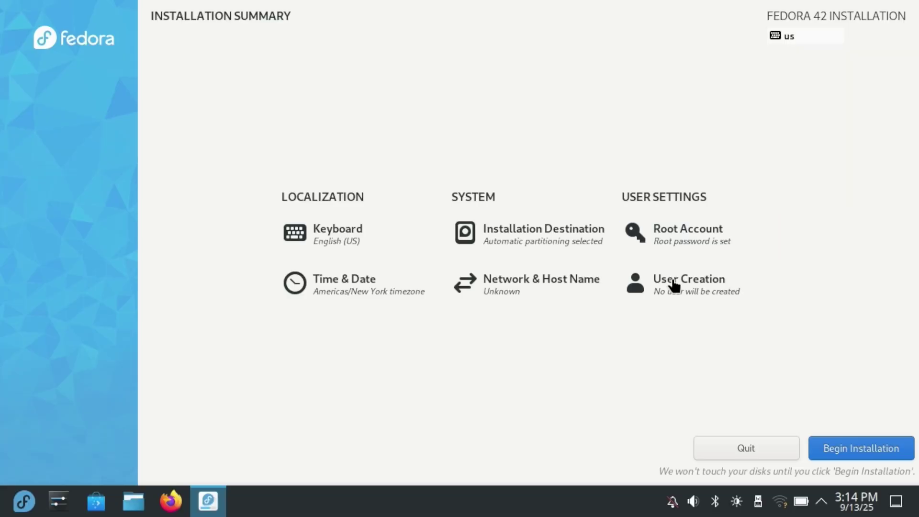
click(689, 280)
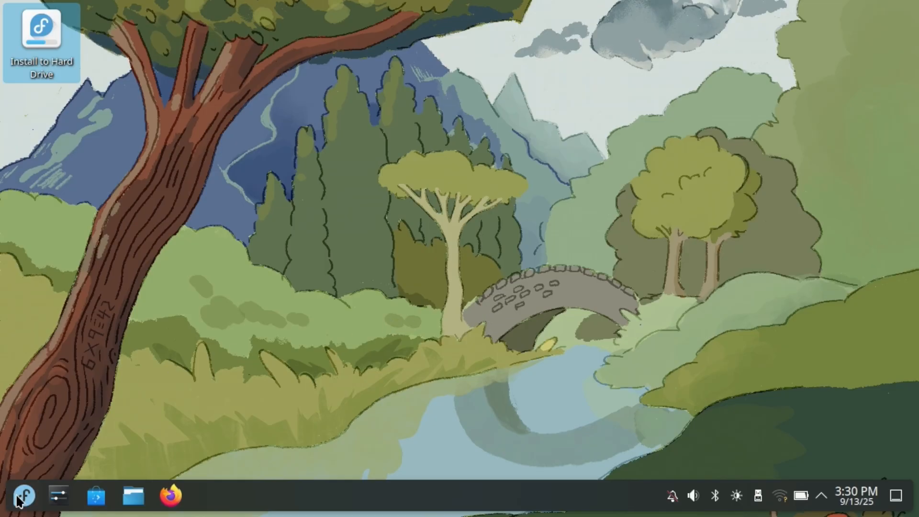
Page through the Welcome Center introduction screens, including Simple by Default and Powerful When Needed.
click(22, 499)
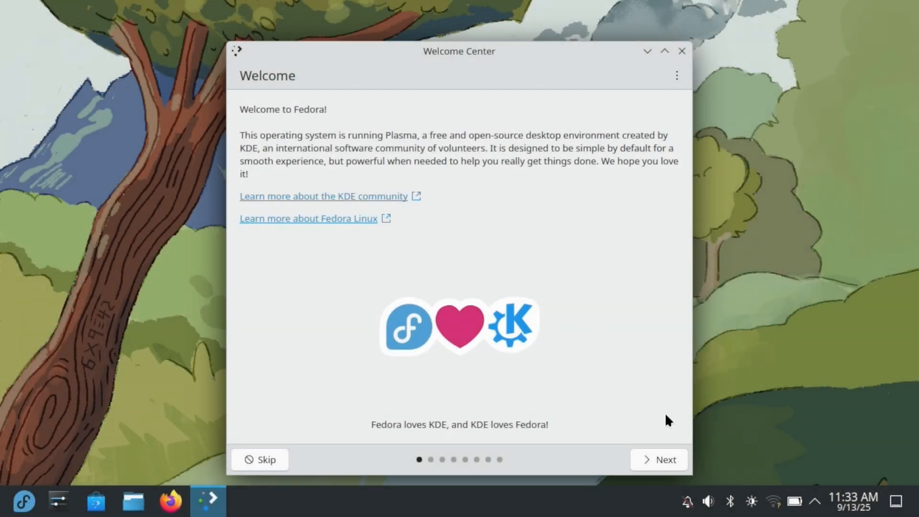
click(659, 459)
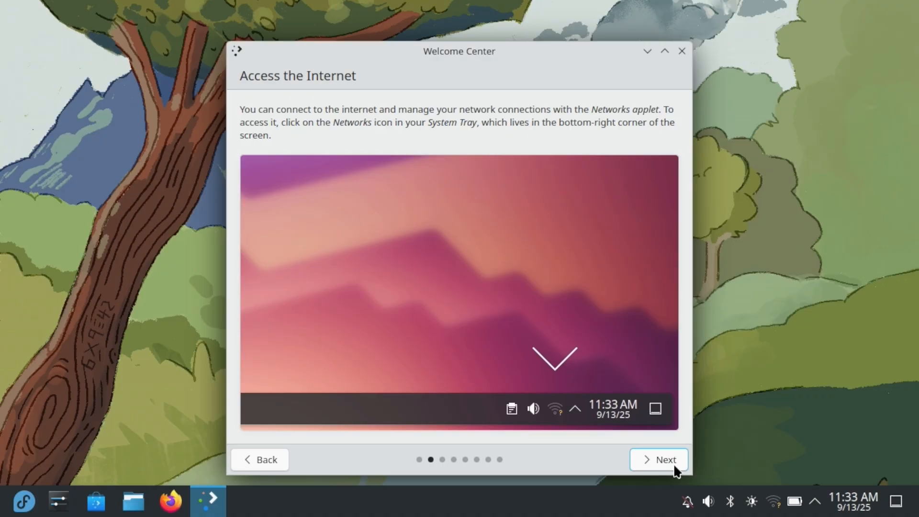
click(658, 459)
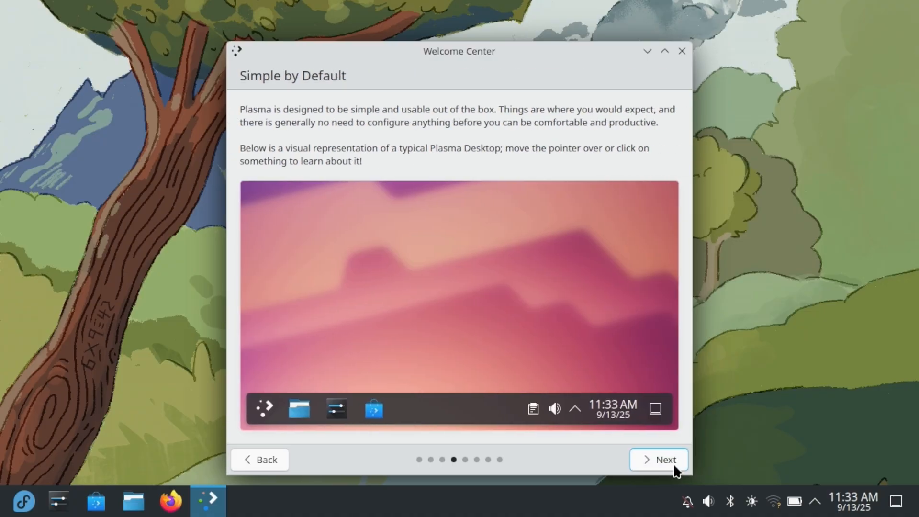
click(658, 459)
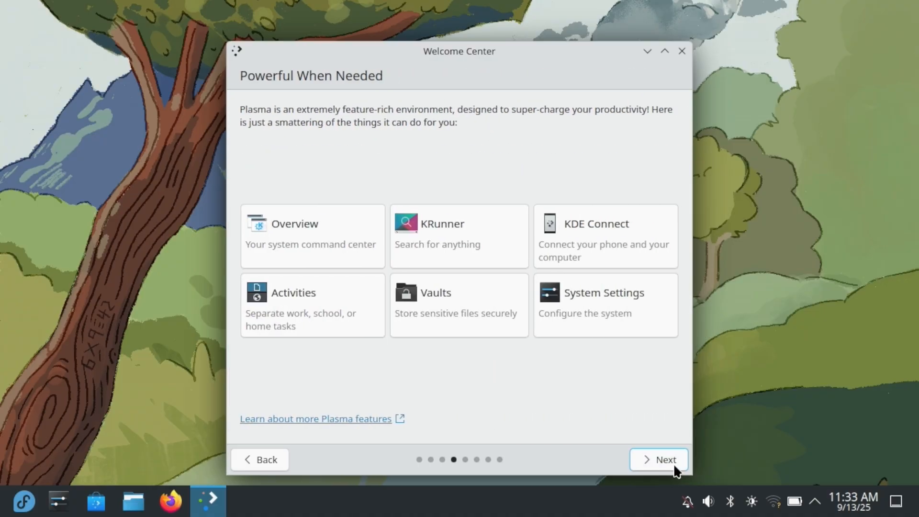
click(658, 459)
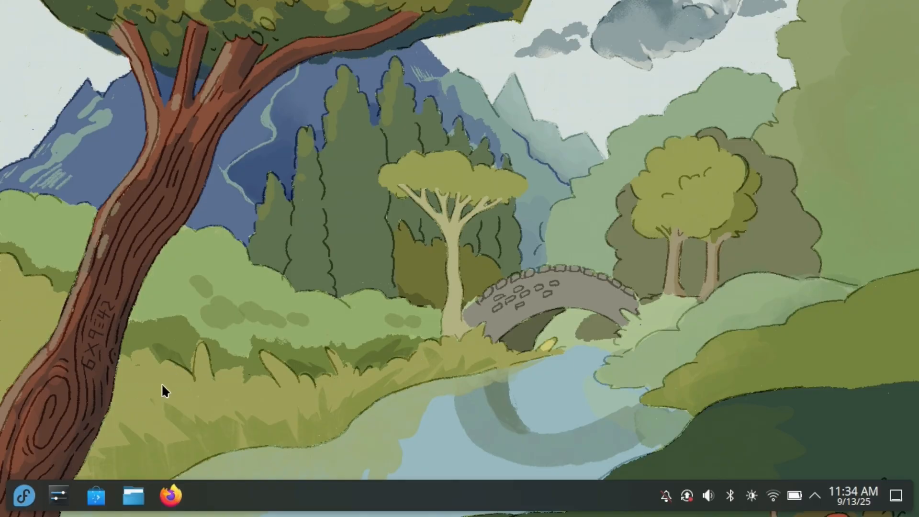
mouse_move(113, 377)
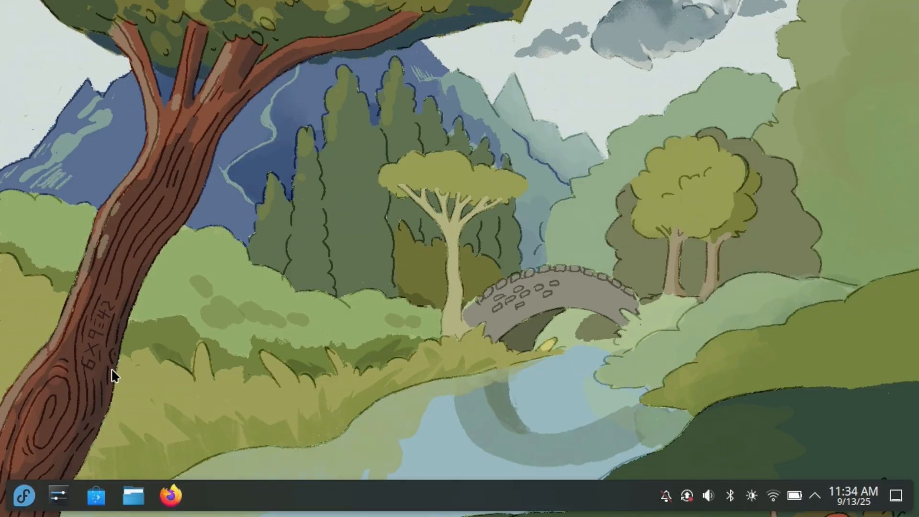
Show the Games category in the application launcher, listing KMahjongg, KMines and KPatience.
click(20, 496)
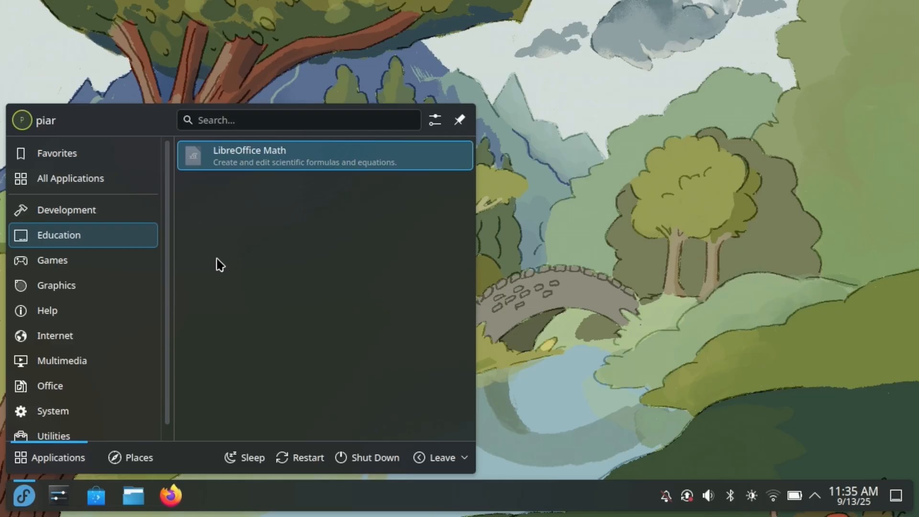
click(52, 261)
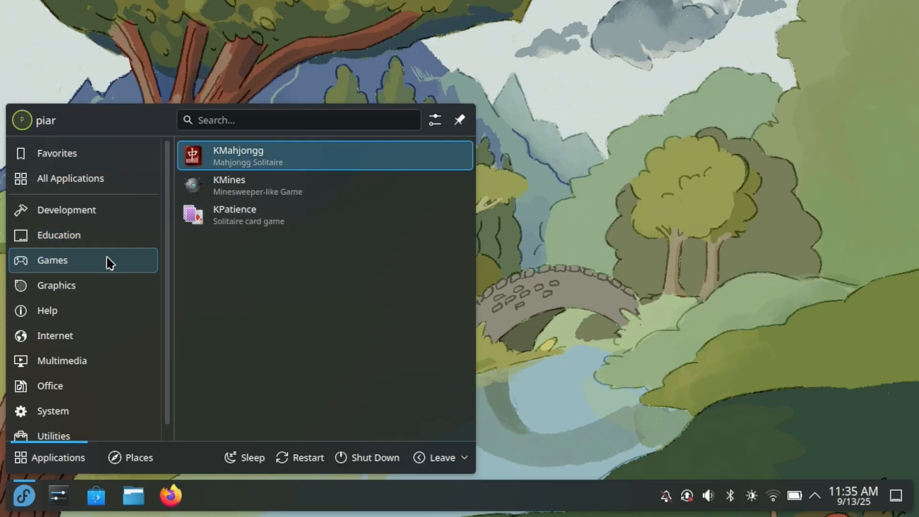
mouse_move(233, 171)
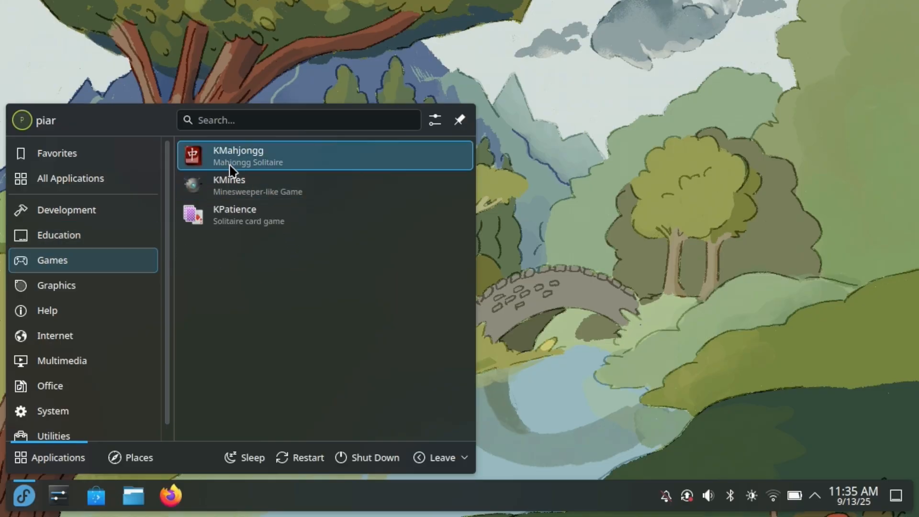
mouse_move(258, 214)
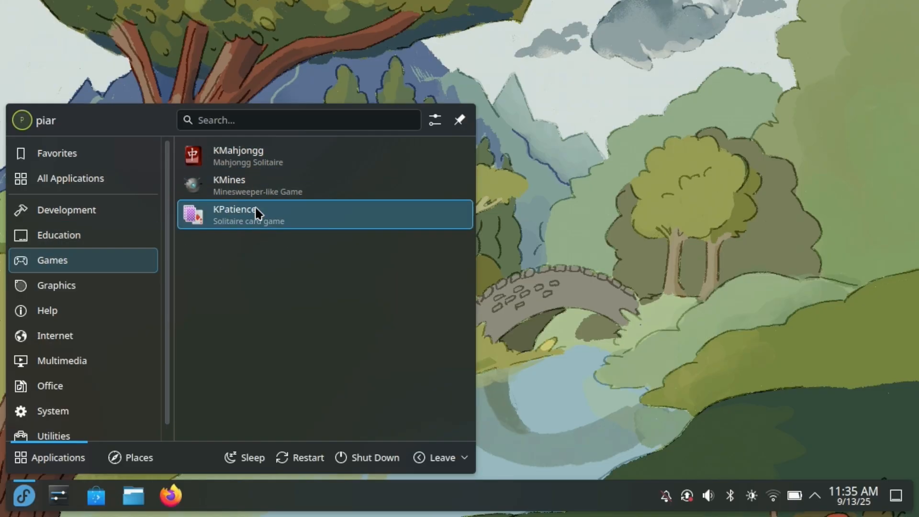
mouse_move(374, 199)
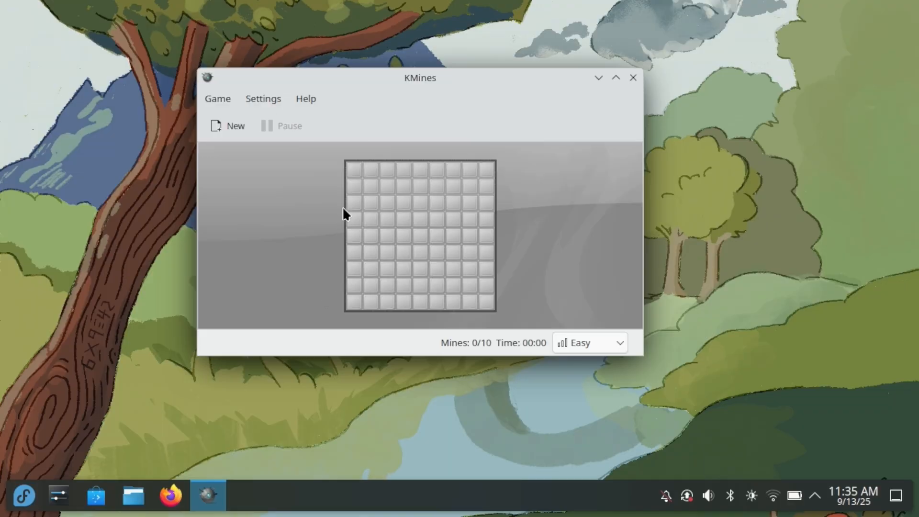
Reveal squares and flag mines to win the Easy board, then keep the #1 high score.
click(472, 302)
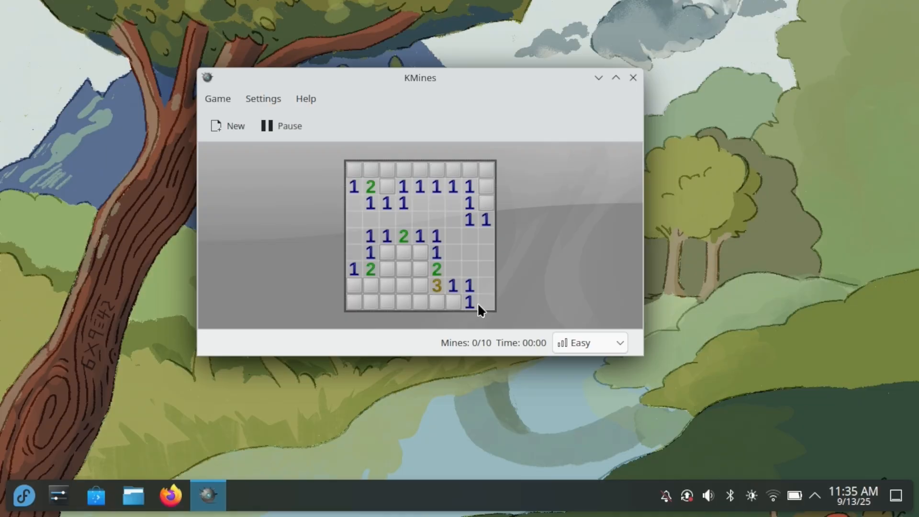
right_click(484, 203)
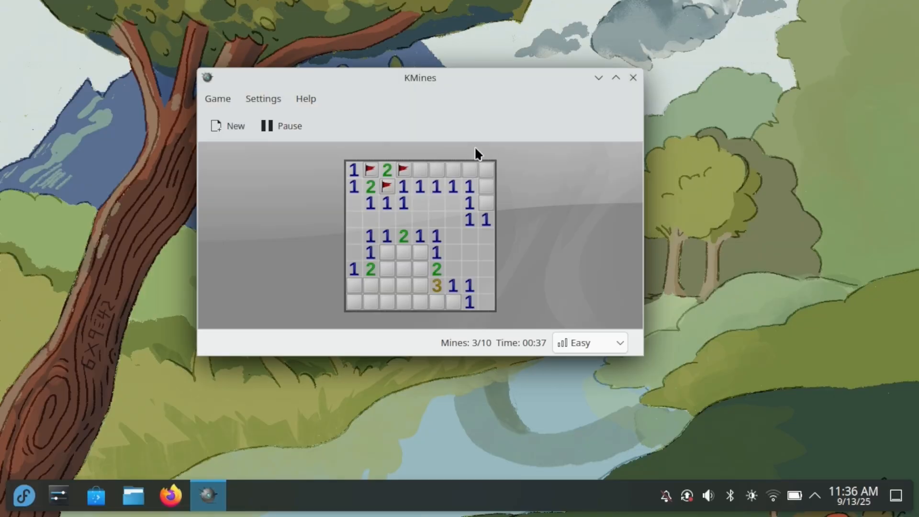
mouse_move(492, 213)
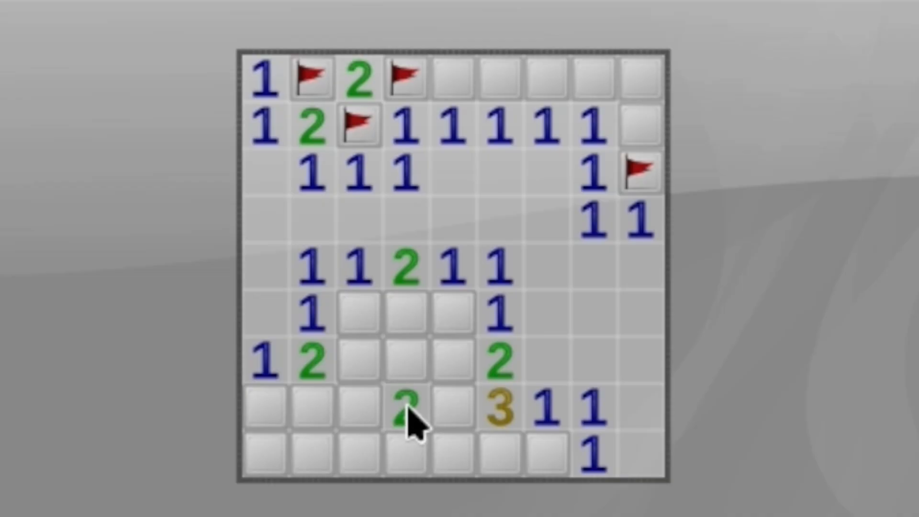
mouse_move(725, 411)
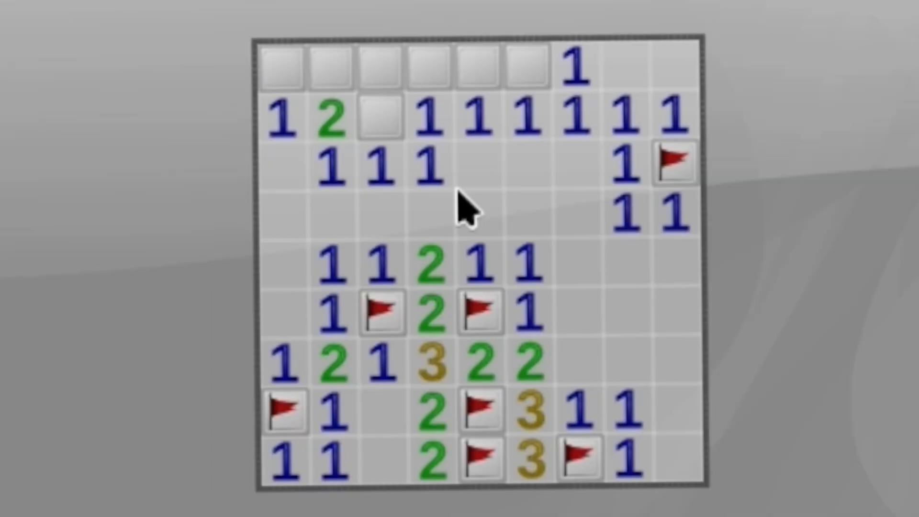
mouse_move(377, 129)
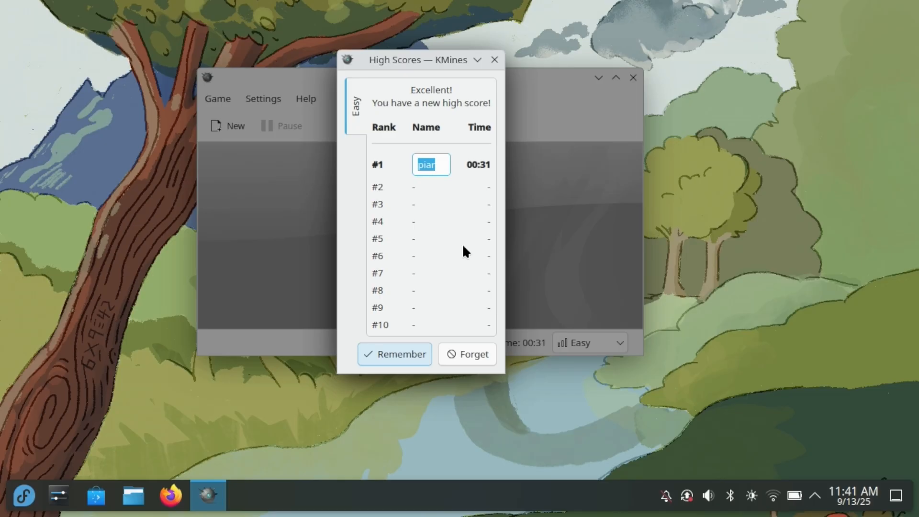
click(394, 354)
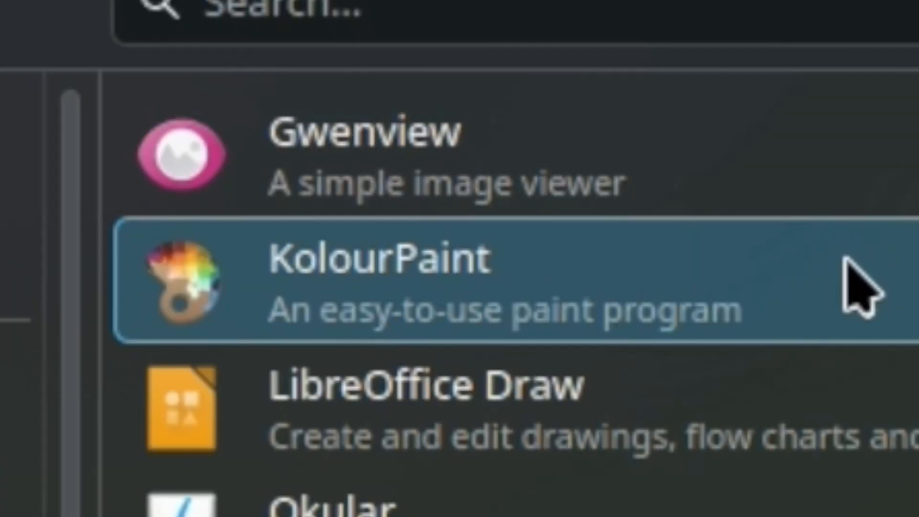
Launch KolourPaint from the Graphics menu.
double_click(375, 261)
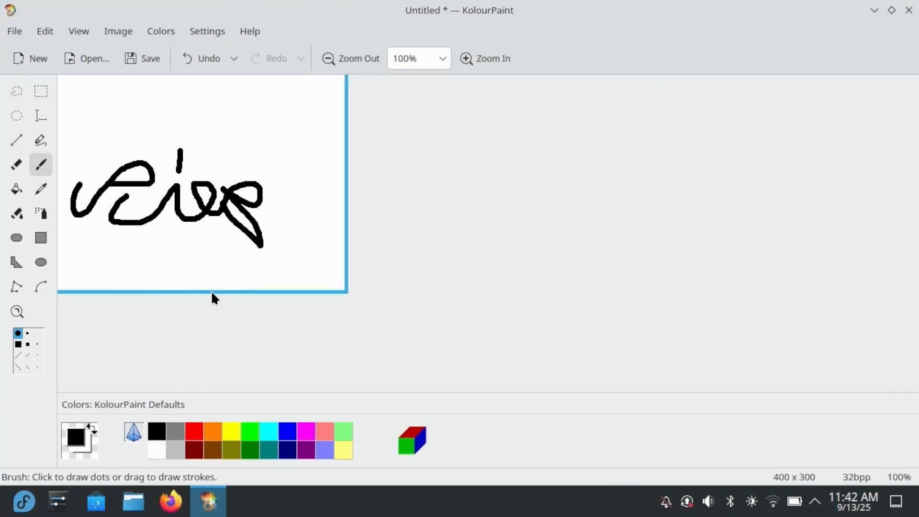
mouse_move(158, 255)
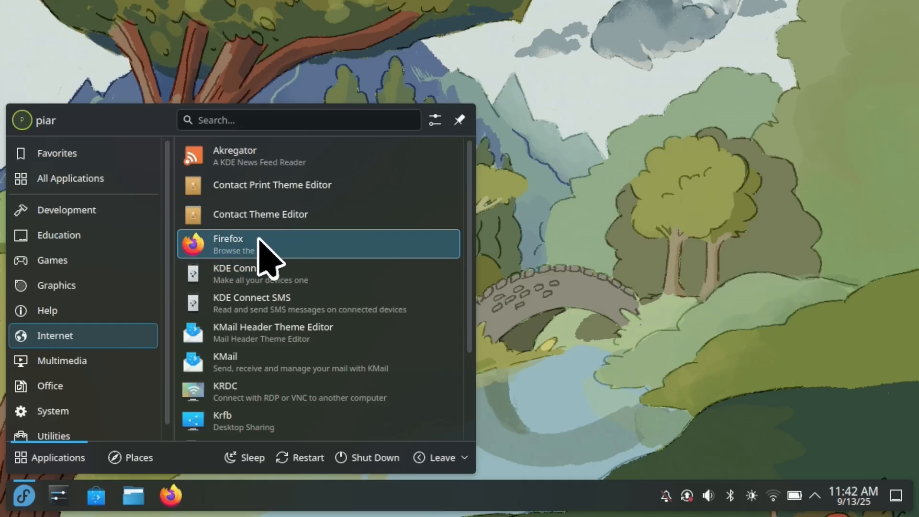
click(62, 360)
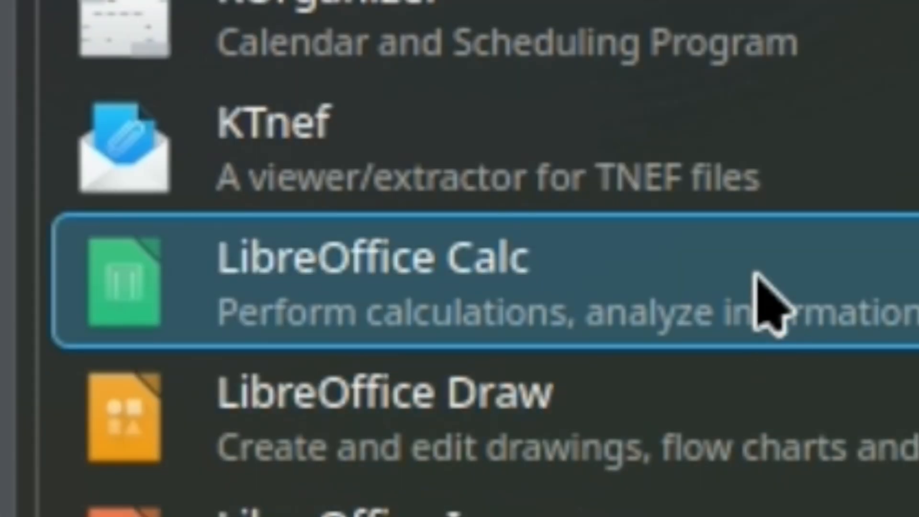
click(361, 271)
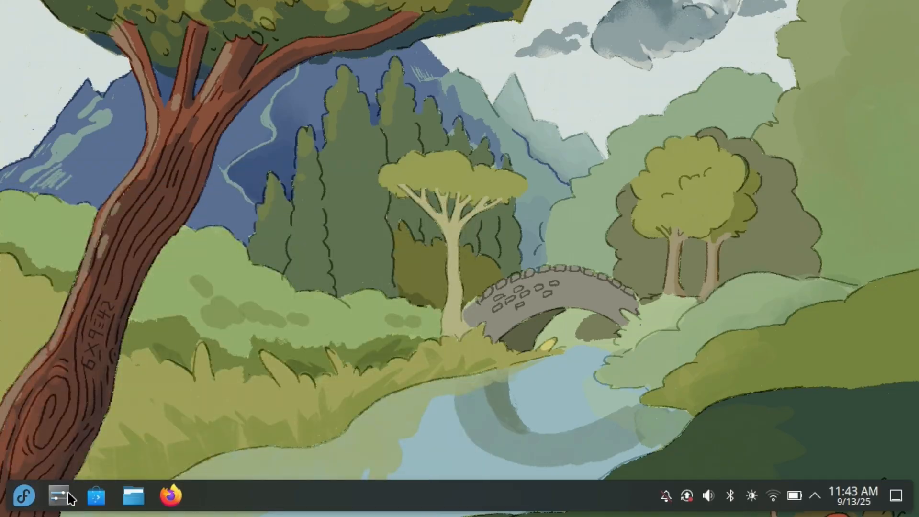
Start System Settings and look through the accessibility options.
click(58, 500)
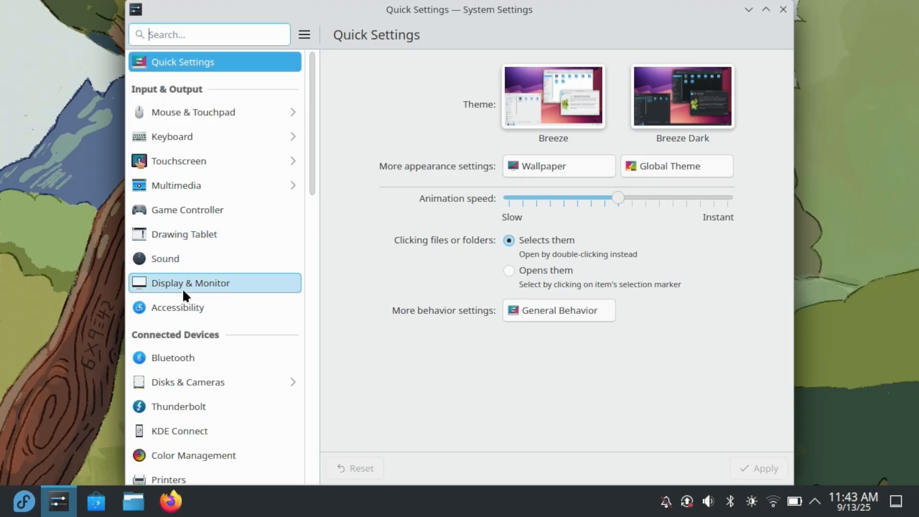
click(189, 282)
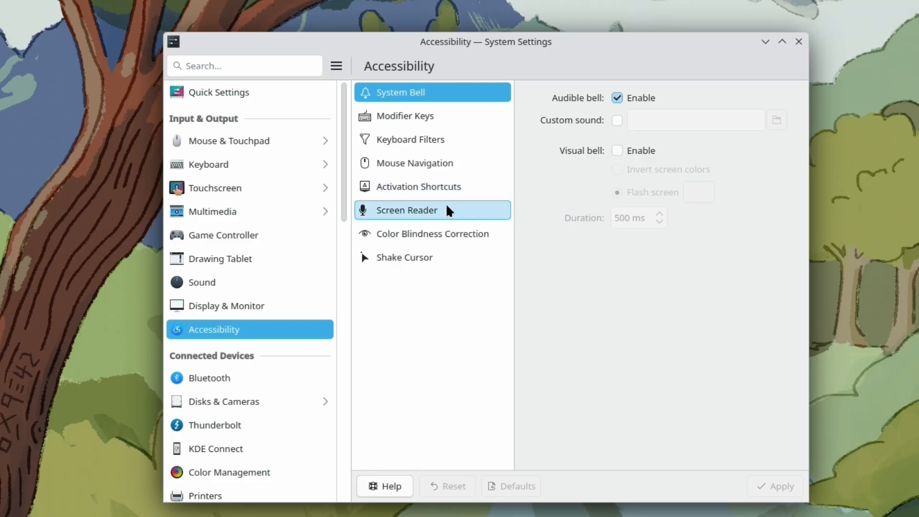
click(403, 257)
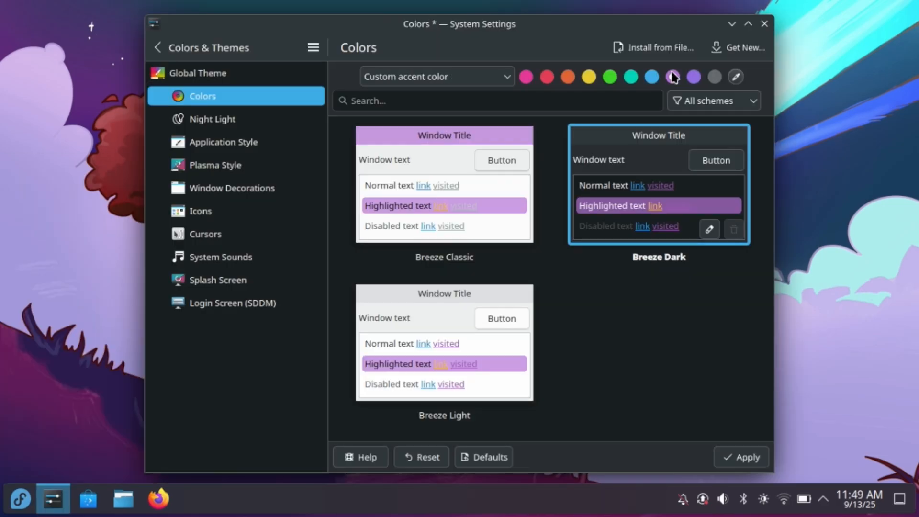
Browse the downloadable cursor themes list via Get New.
click(741, 457)
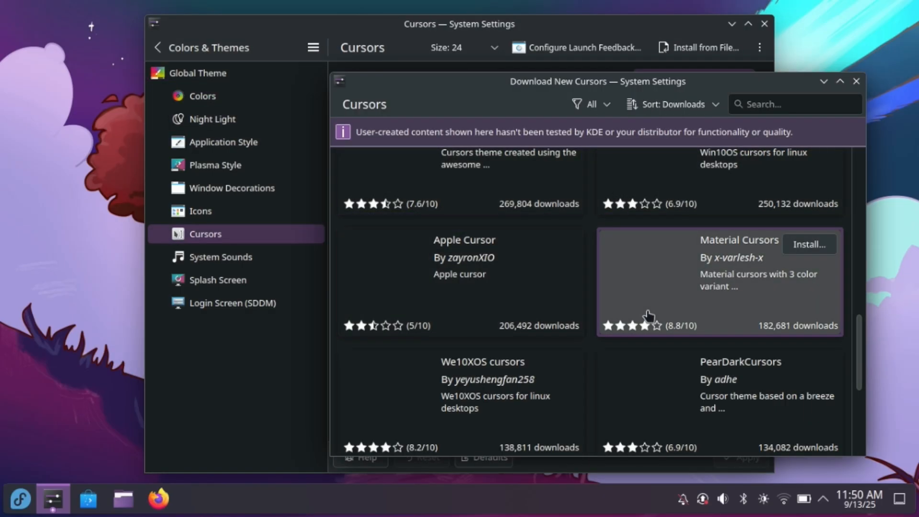
scroll(down, 3)
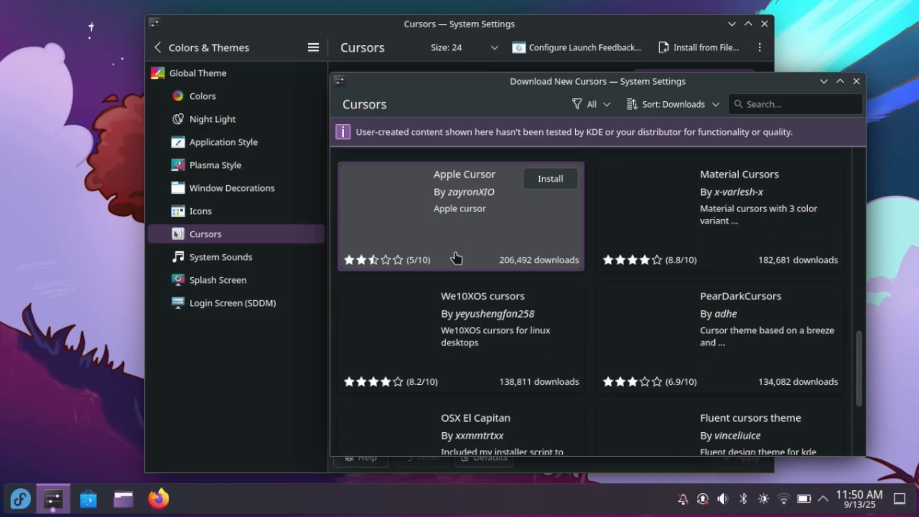
mouse_move(477, 240)
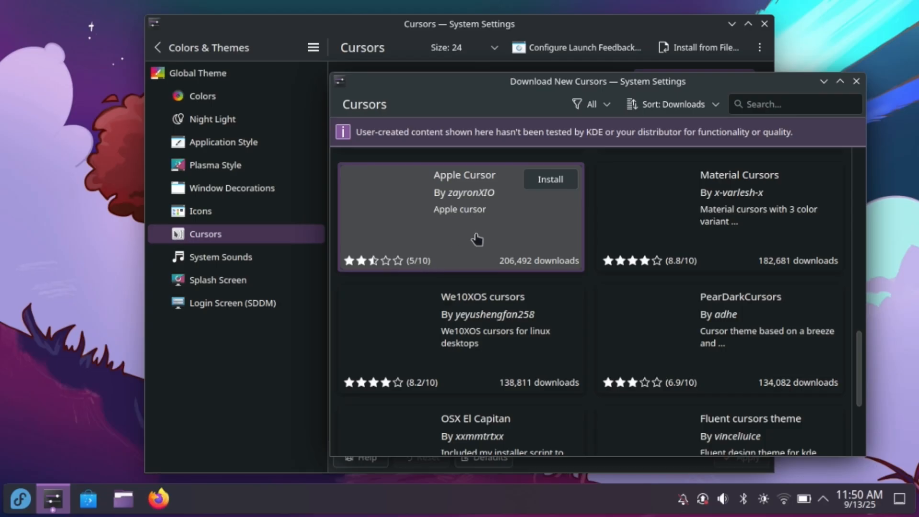
mouse_move(469, 281)
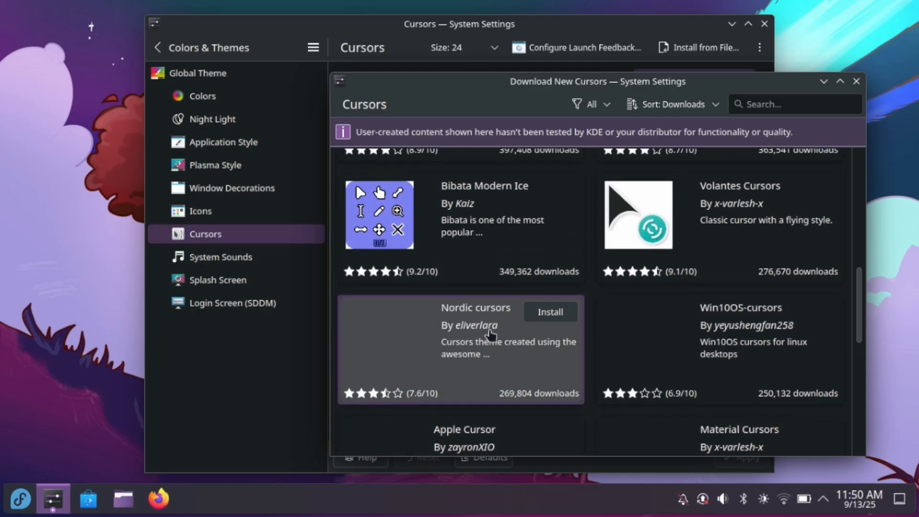
scroll(down, 3)
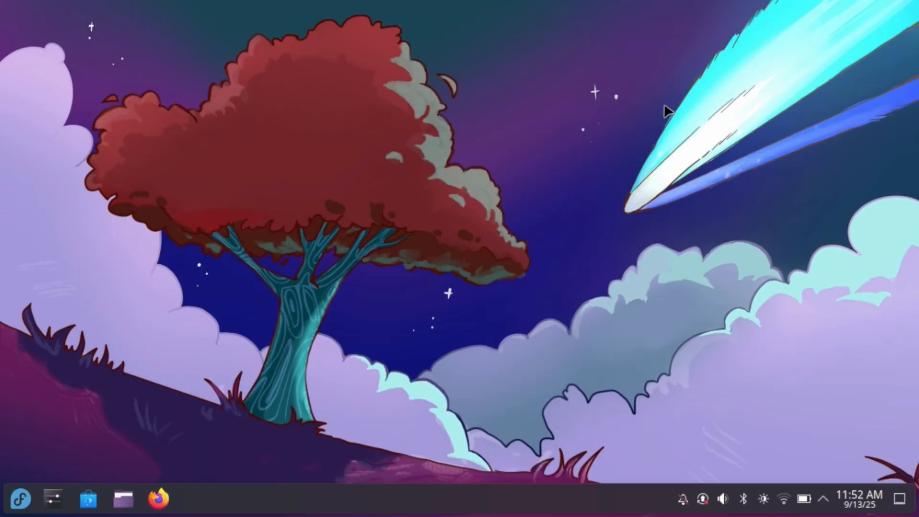
mouse_move(365, 313)
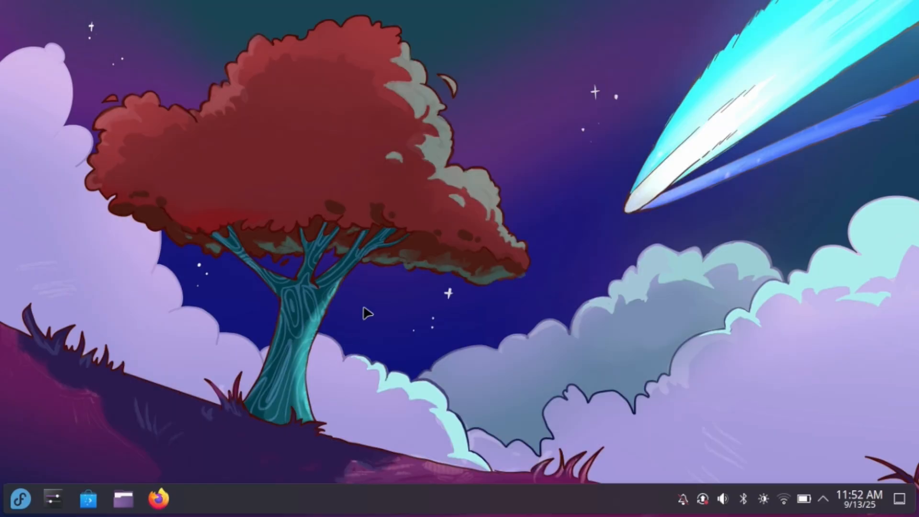
mouse_move(465, 420)
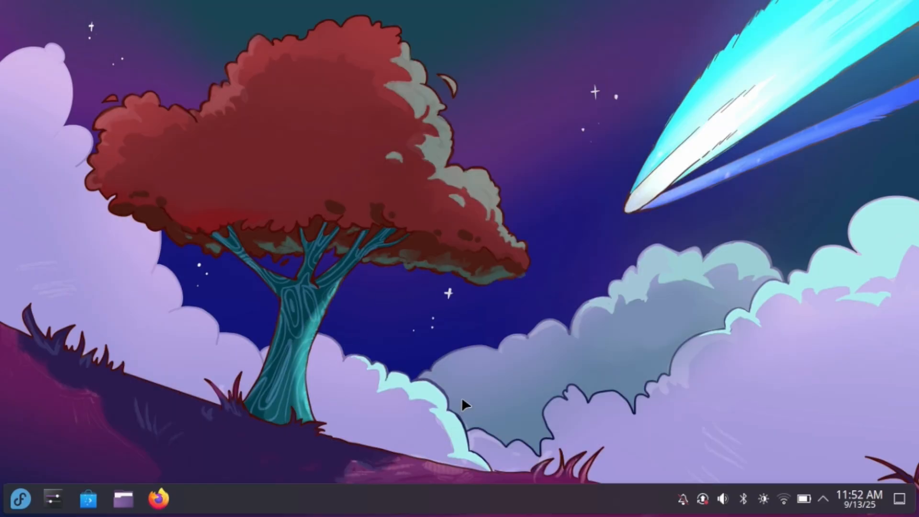
Enter desktop edit mode, adjust the panel's opacity and position, then leave editing.
right_click(466, 406)
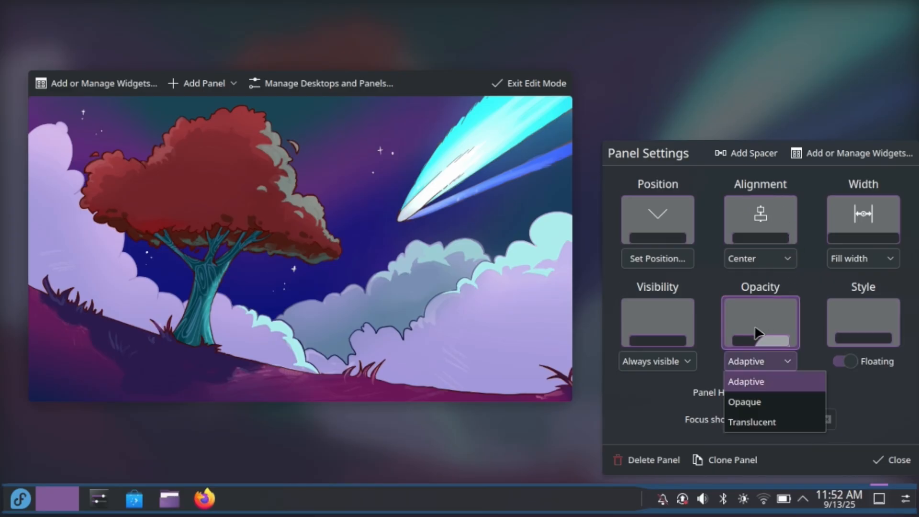
click(752, 421)
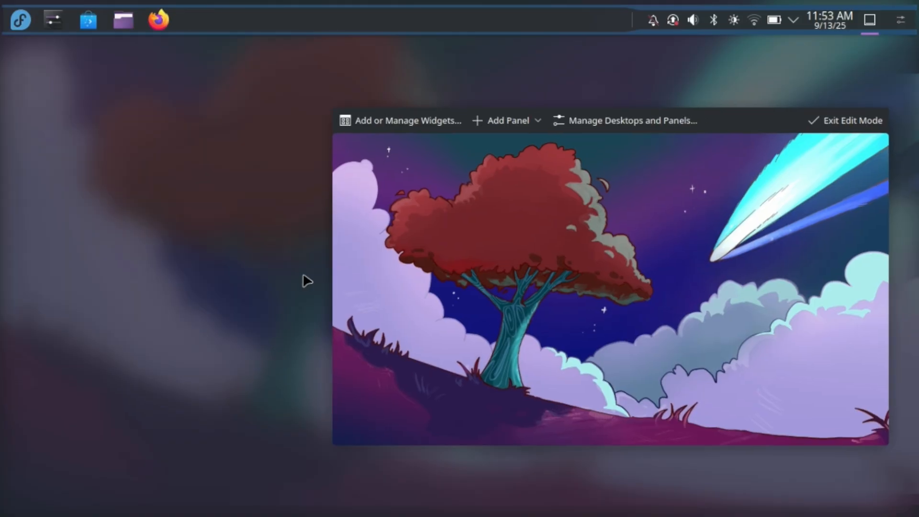
click(848, 121)
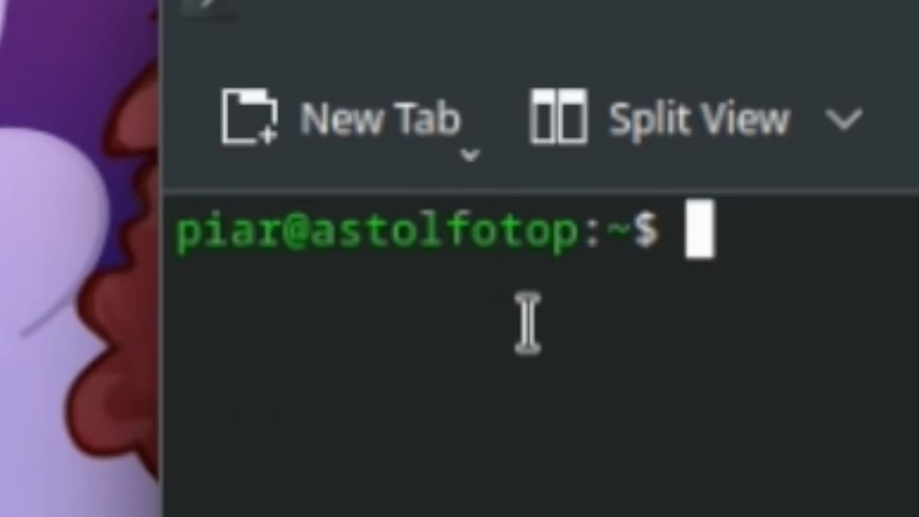
Run 'sudo dnf install fastfetch' to install the fastfetch system-information tool.
text(s)
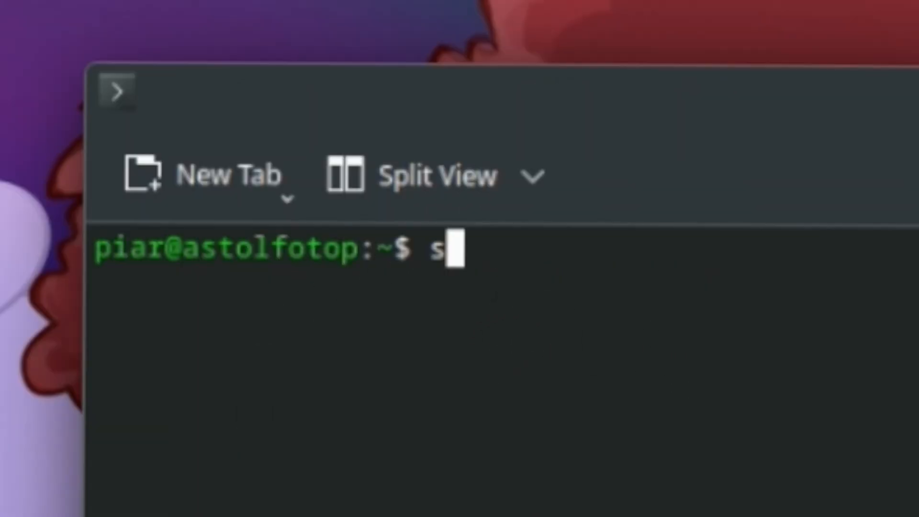
text(udo)
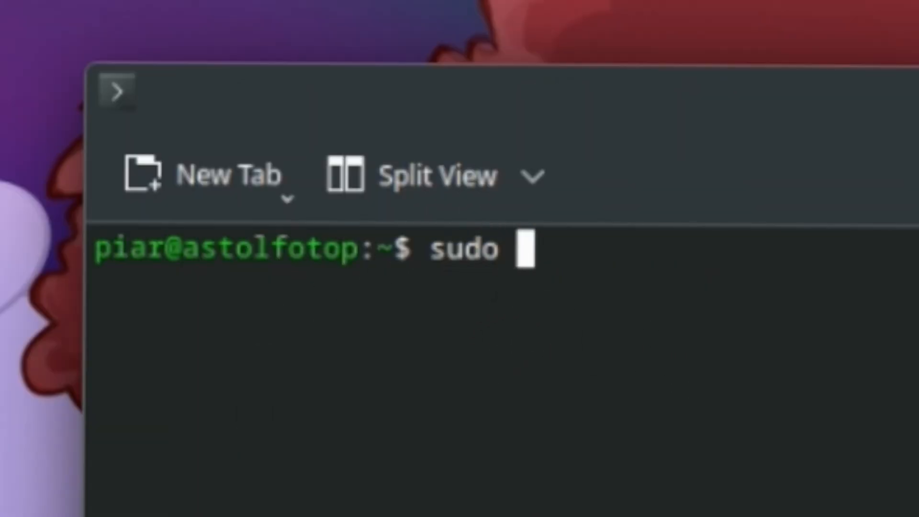
text(dnf install)
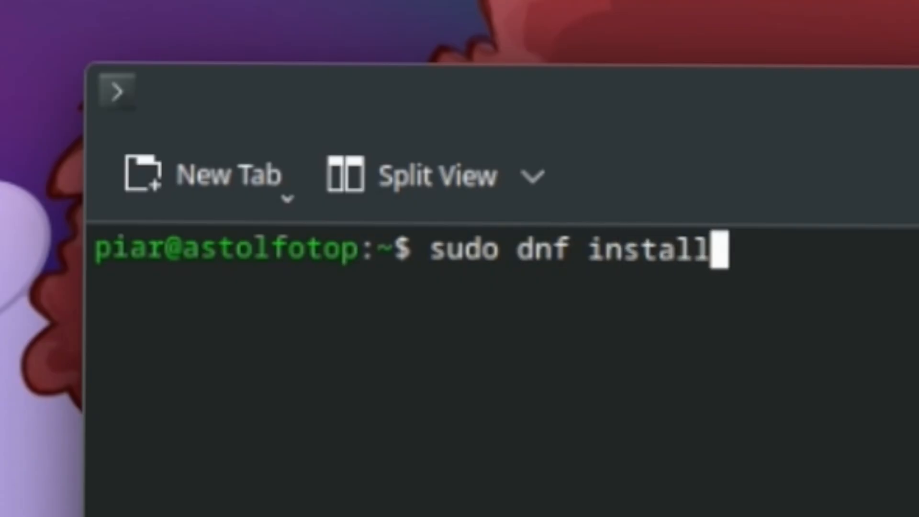
text(fastfetch)
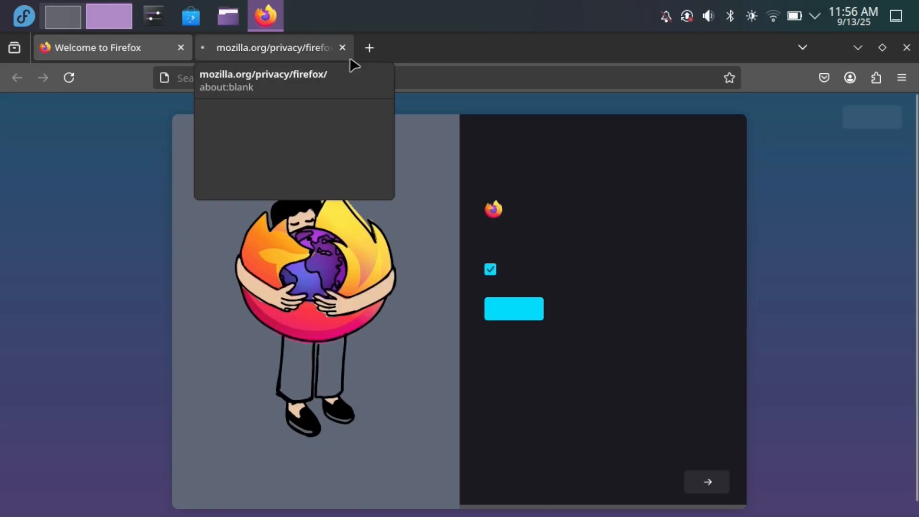
Close the mozilla.org privacy-notice tab and then the Firefox window, returning to the desktop.
click(343, 48)
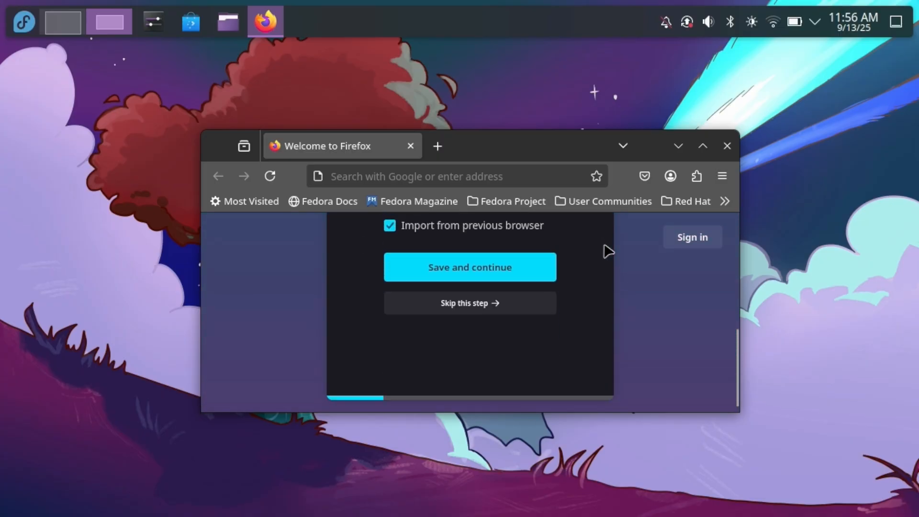
click(469, 267)
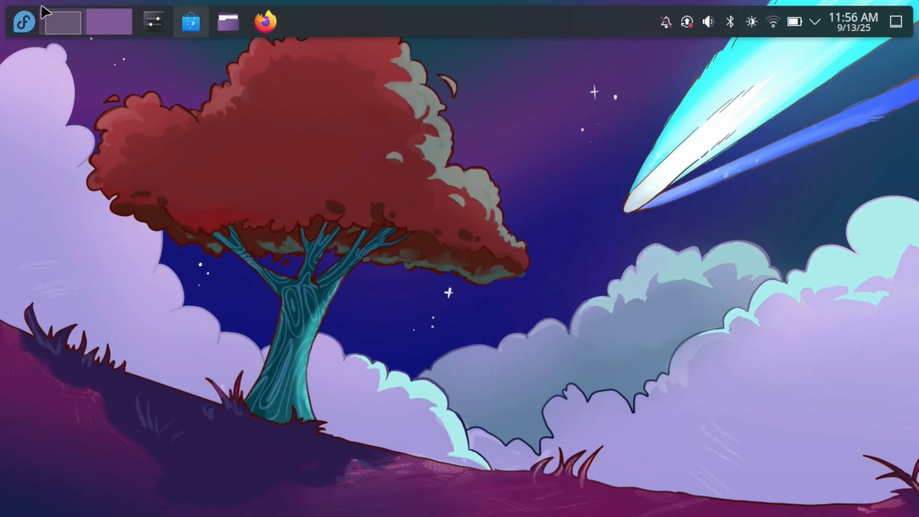
Run fastfetch in kitty to show the system summary, clear the screen, and close the terminal.
click(301, 20)
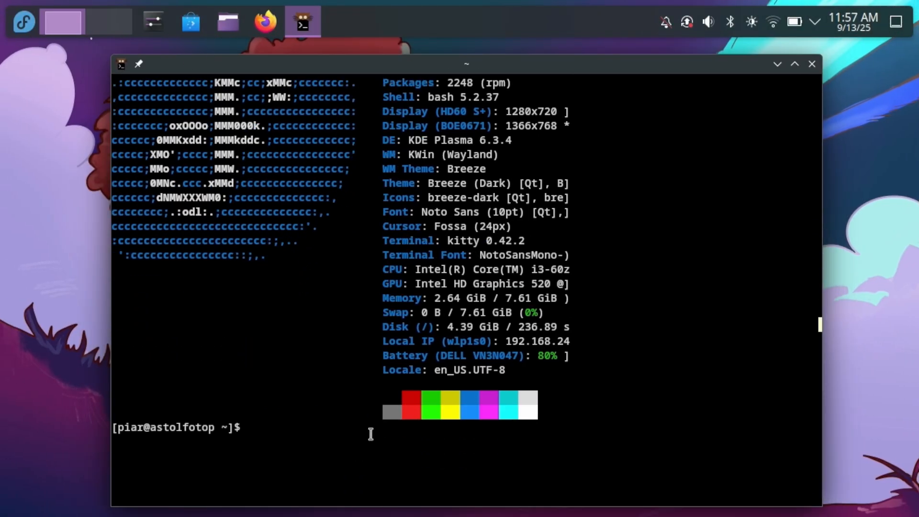
text(fastfetch)
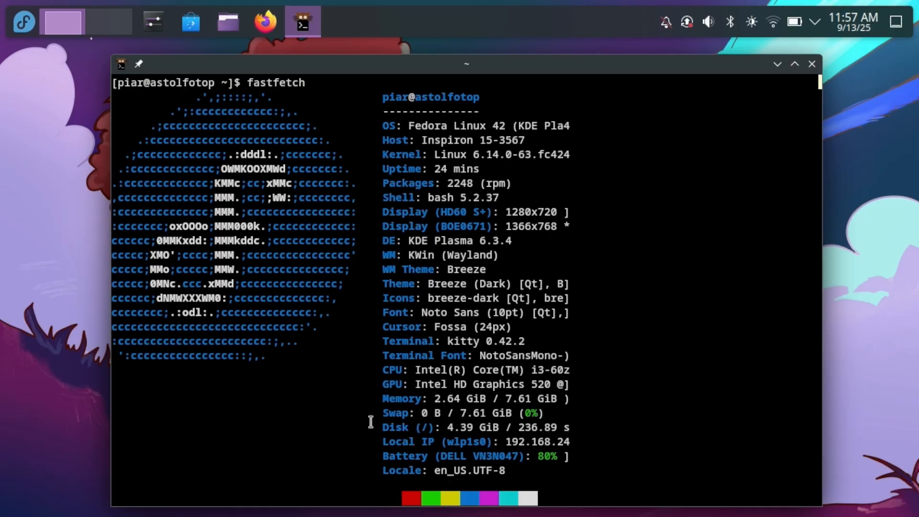
mouse_move(557, 253)
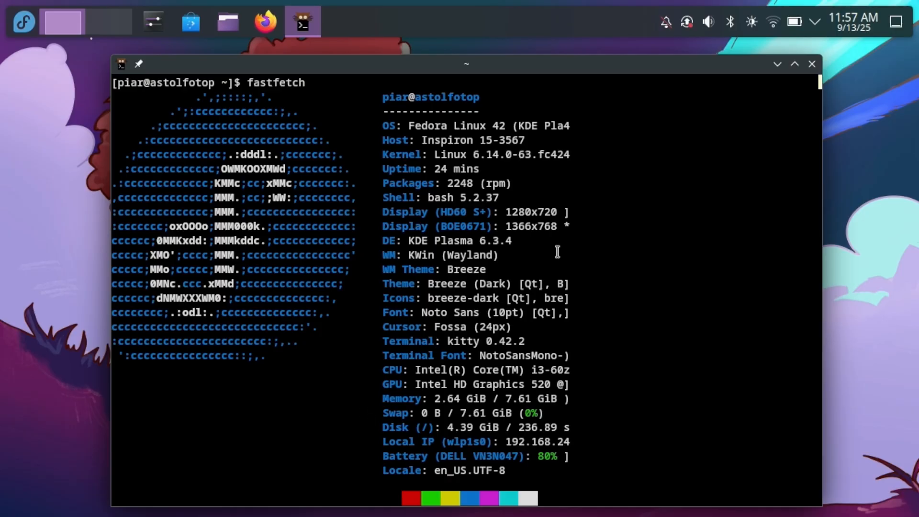
text(cle)
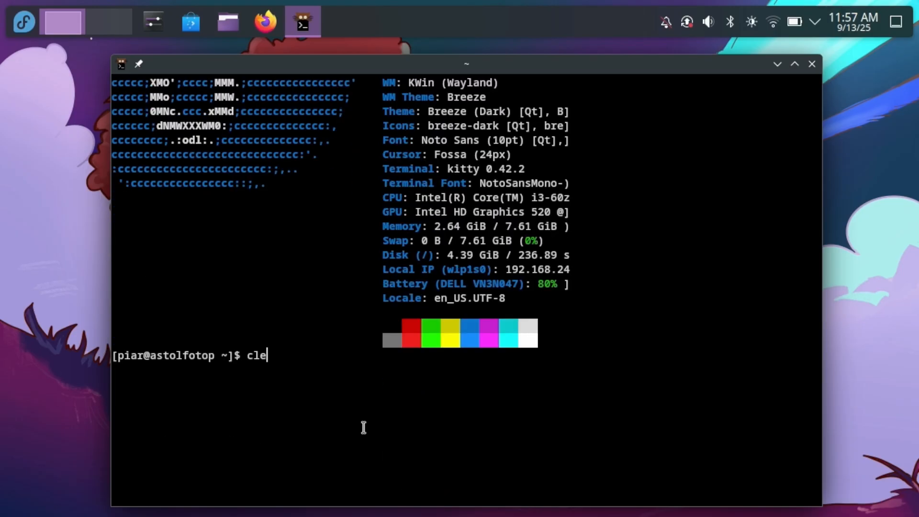
key(Return)
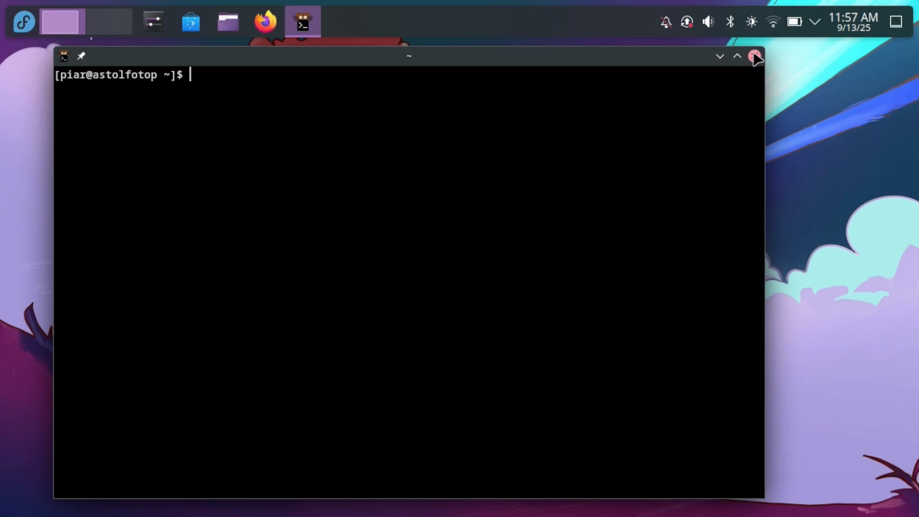
click(753, 57)
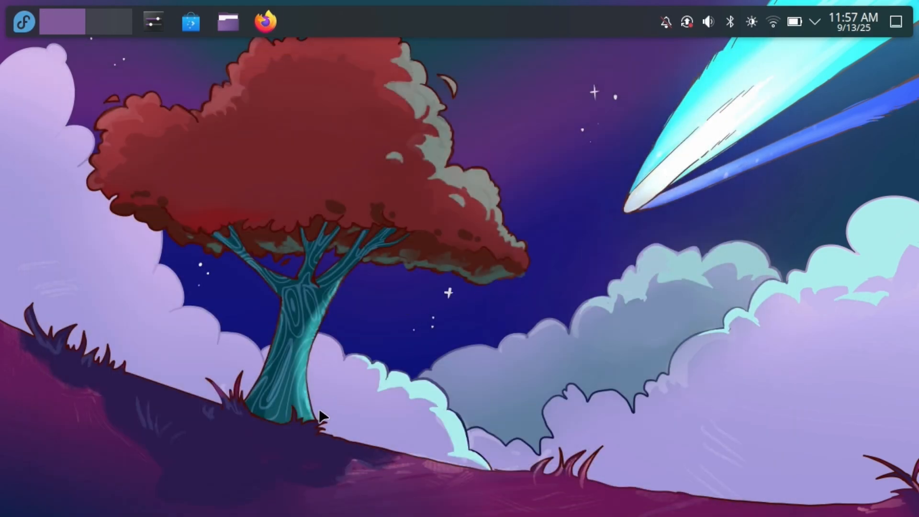
mouse_move(537, 222)
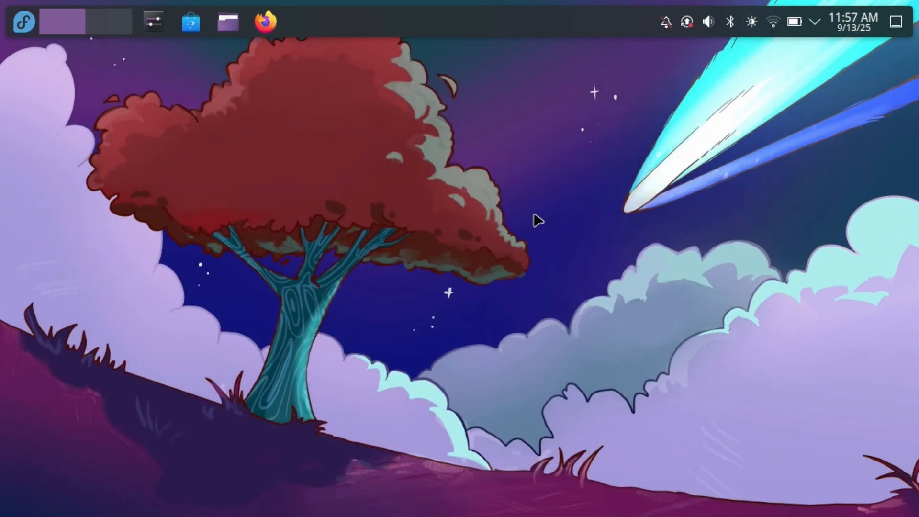
mouse_move(323, 316)
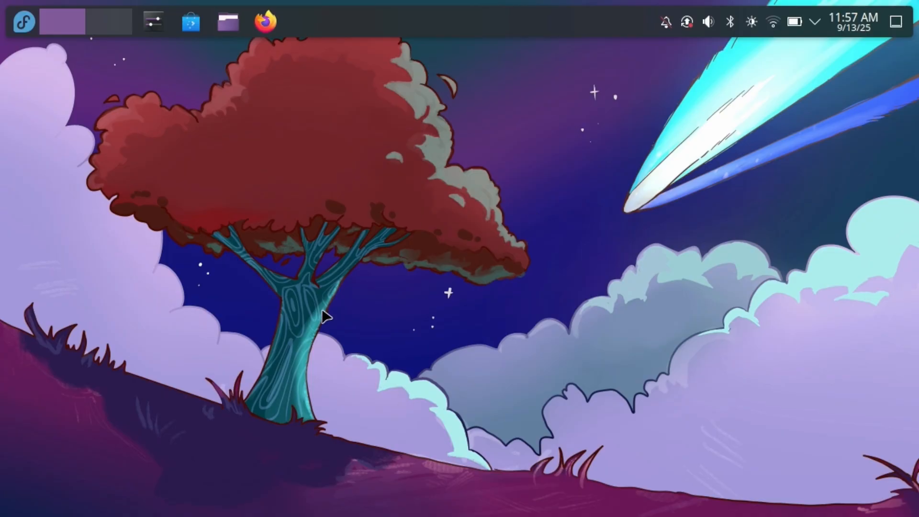
mouse_move(396, 291)
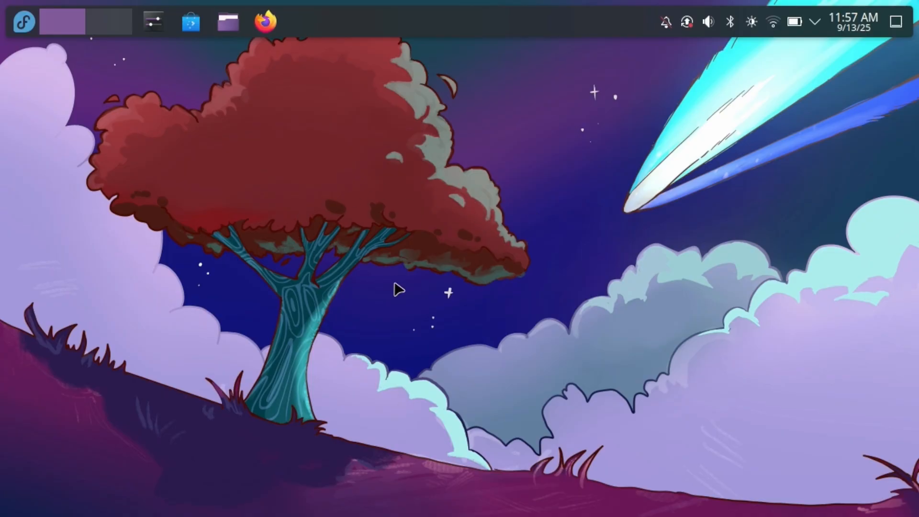